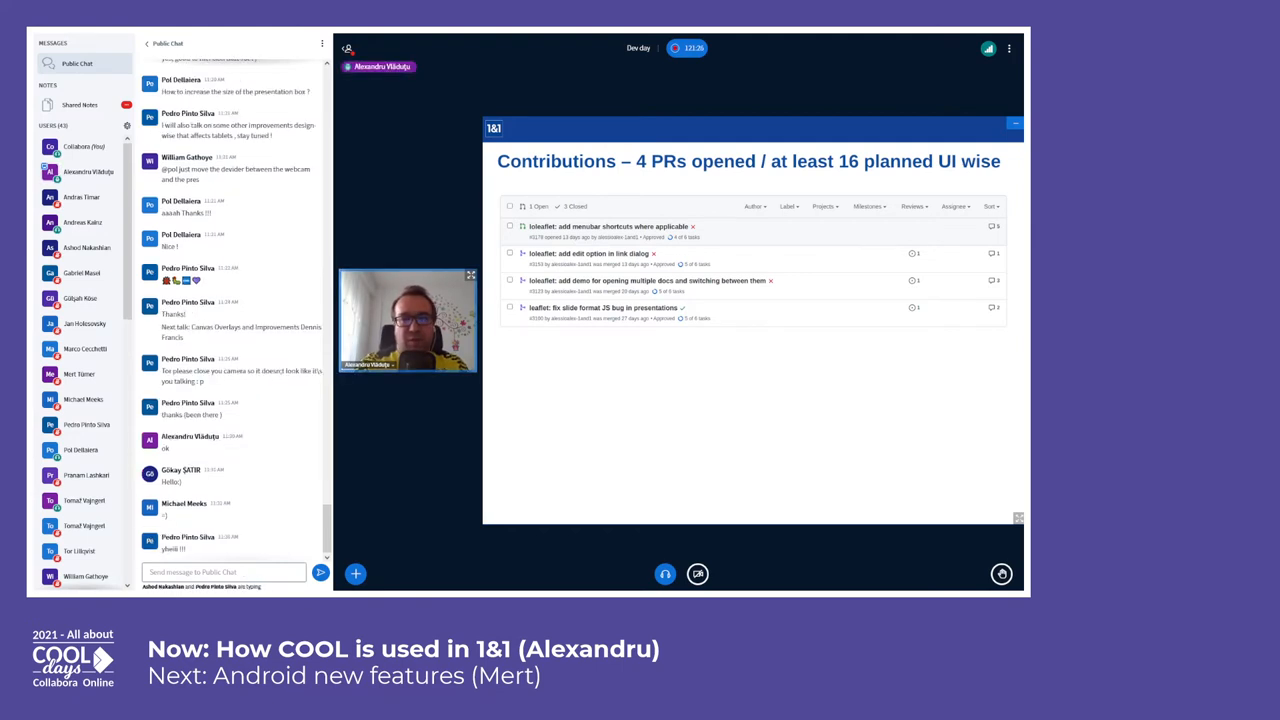
{"action": "scroll", "scroll_direction": "down", "scroll_amount": 3}
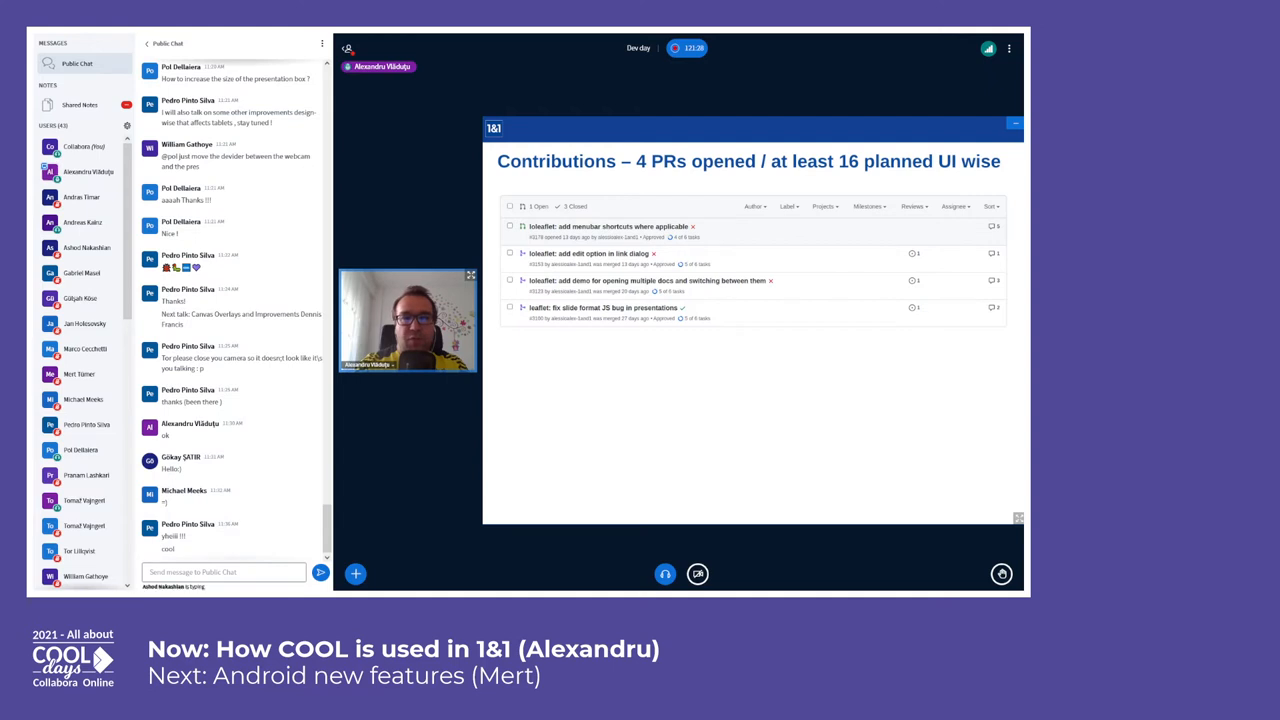
{"action": "scroll", "scroll_direction": "down", "scroll_amount": 3}
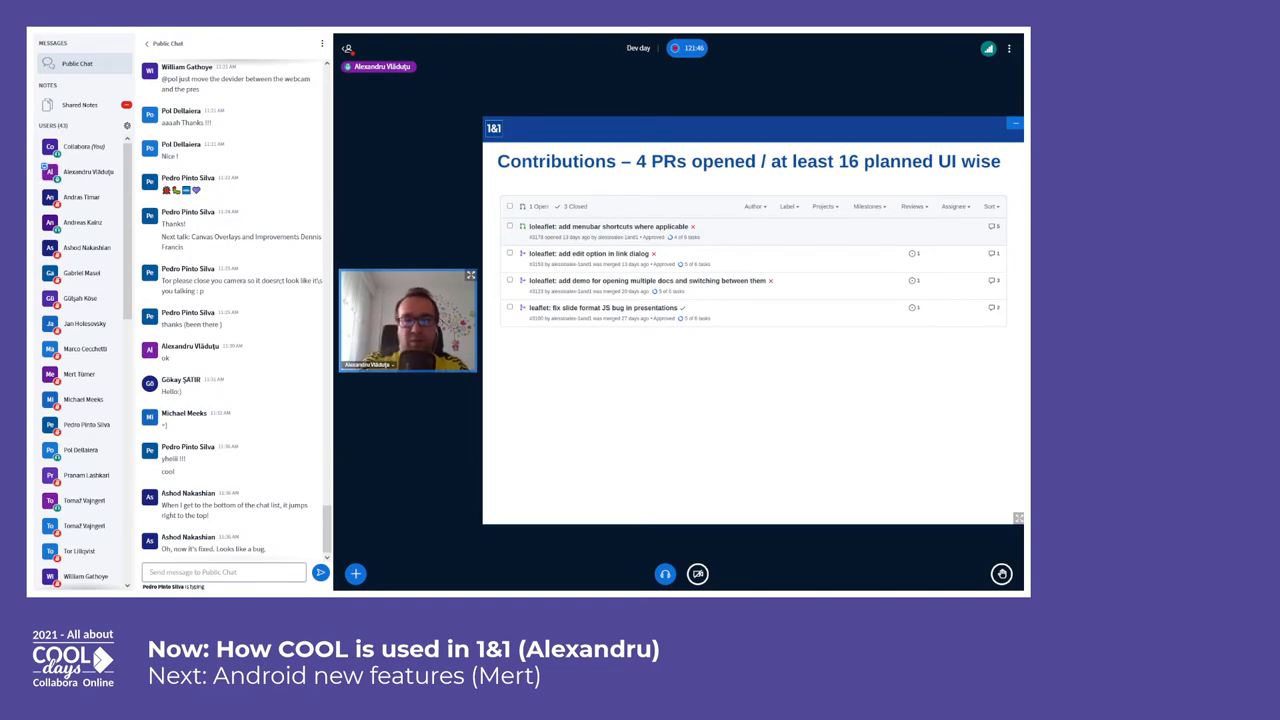
{"action": "scroll", "scroll_direction": "down", "scroll_amount": 3}
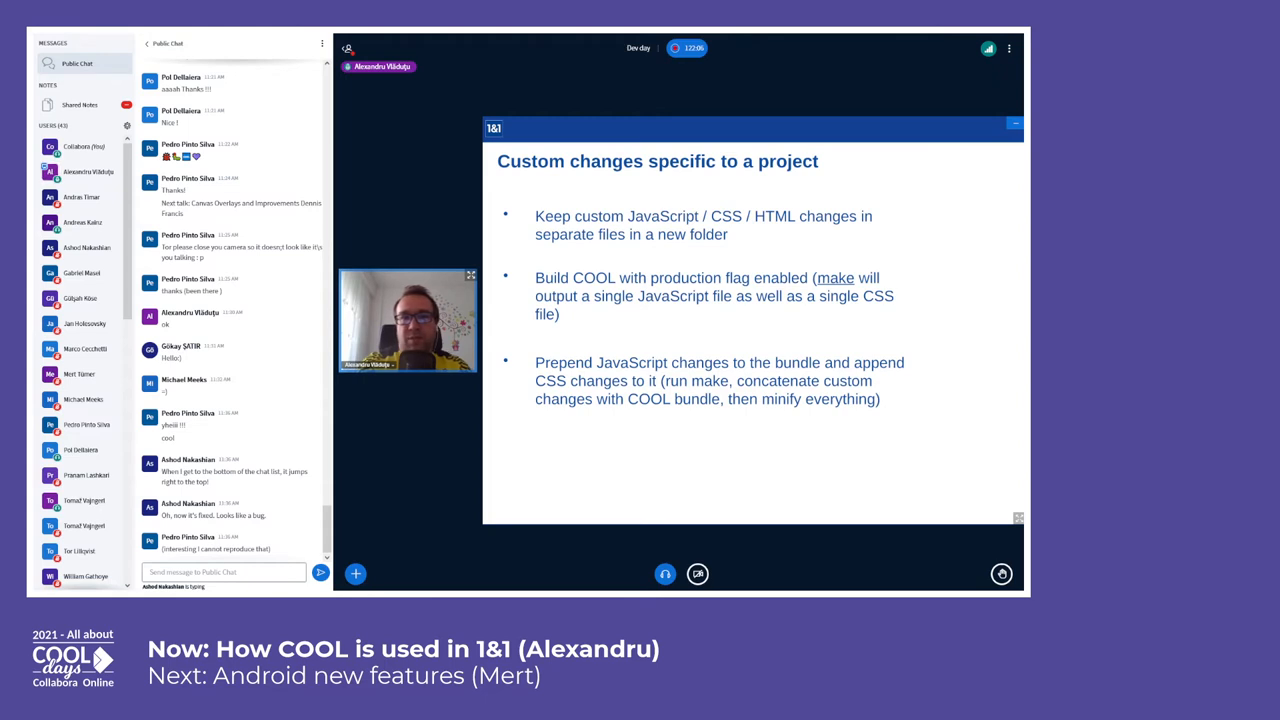
{"action": "scroll", "scroll_direction": "down", "scroll_amount": 3}
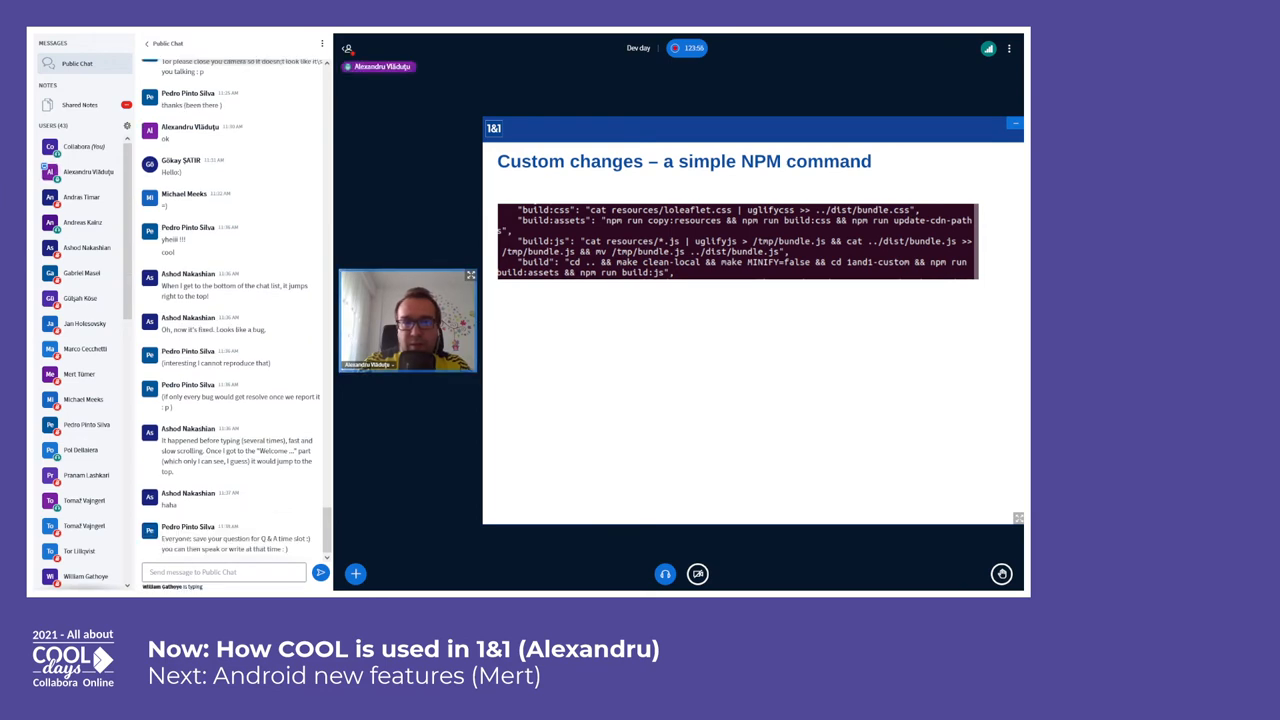
{"action": "scroll", "scroll_direction": "down", "scroll_amount": 3}
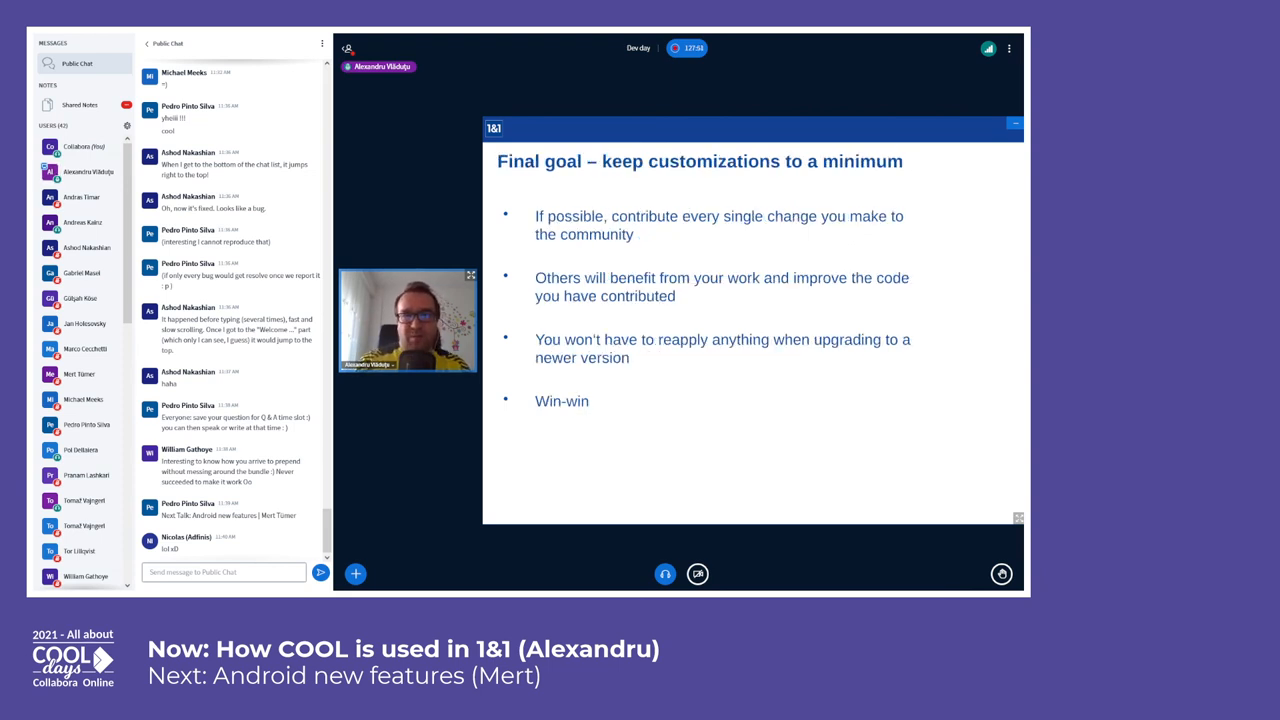
{"action": "scroll", "scroll_direction": "down", "scroll_amount": 3}
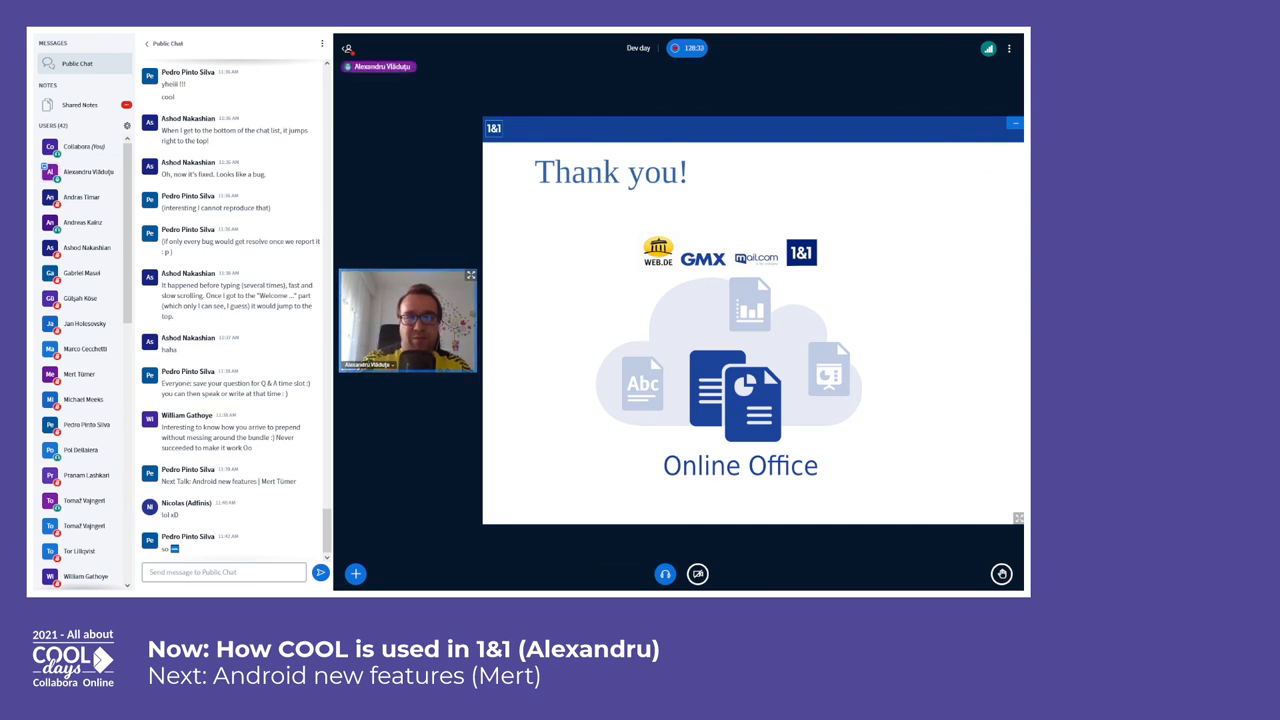
{"action": "scroll", "scroll_direction": "down", "scroll_amount": 3}
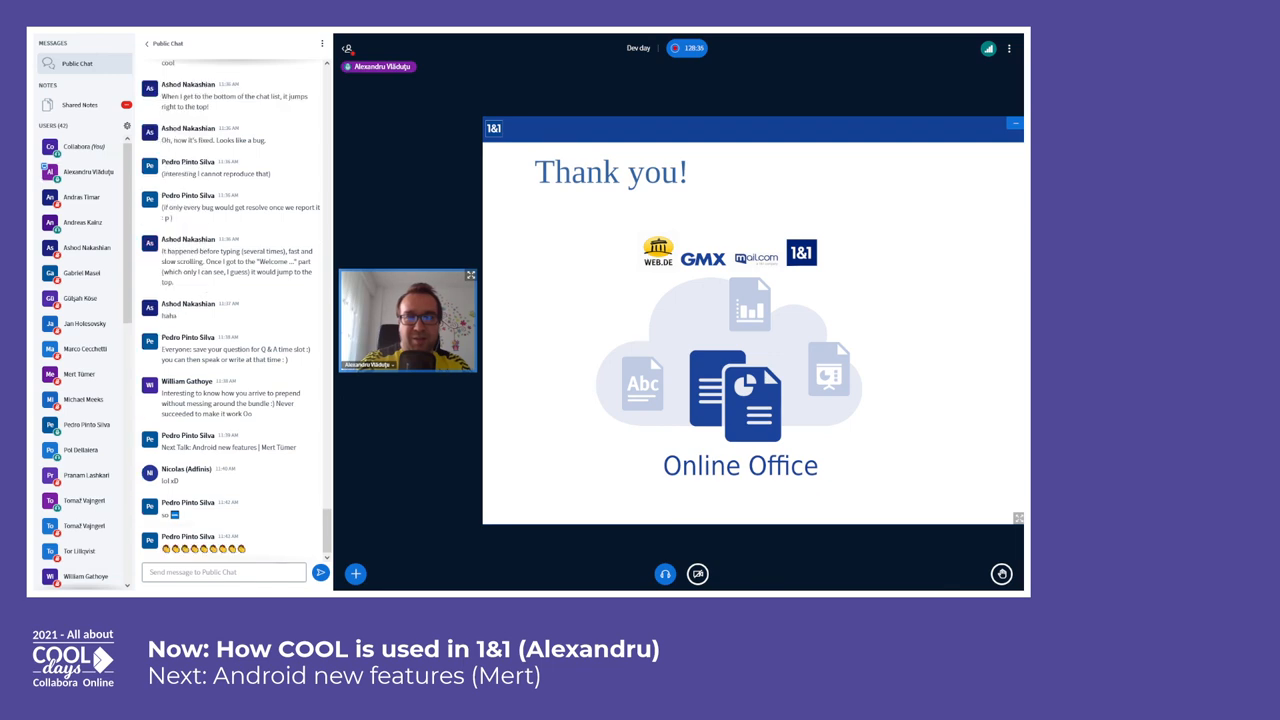